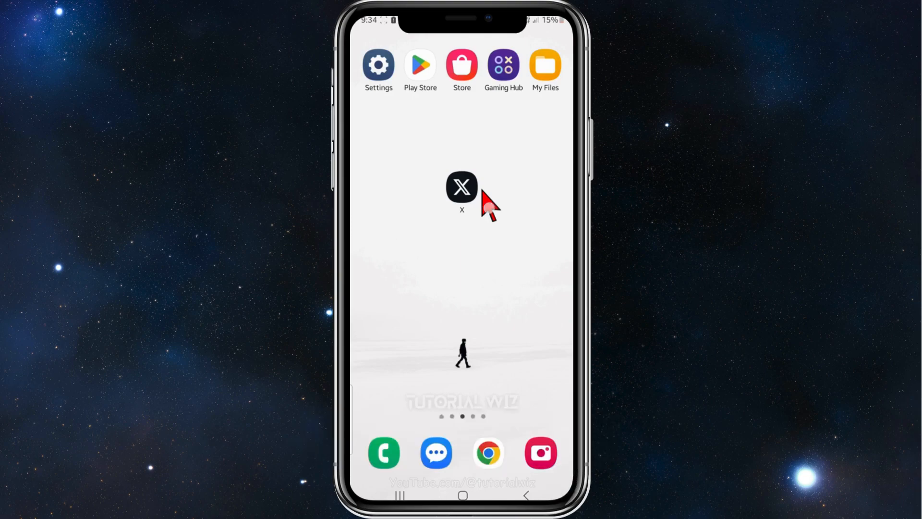
pyautogui.moveTo(504, 250)
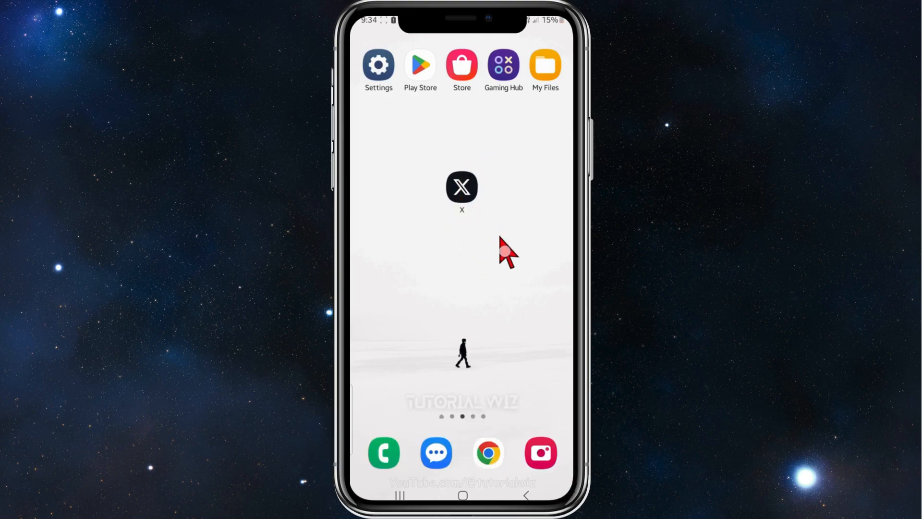
# Launch X from the home screen to view the account's profile page
pyautogui.click(462, 187)
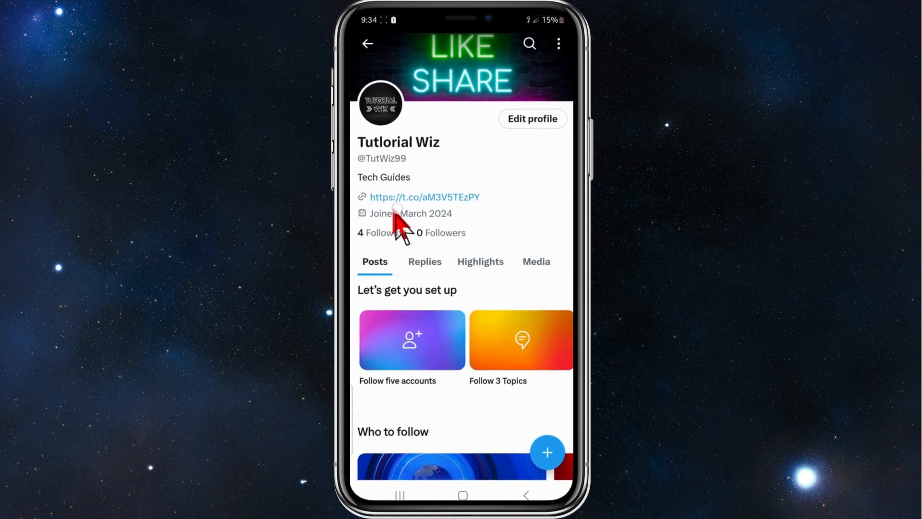
pyautogui.moveTo(433, 212)
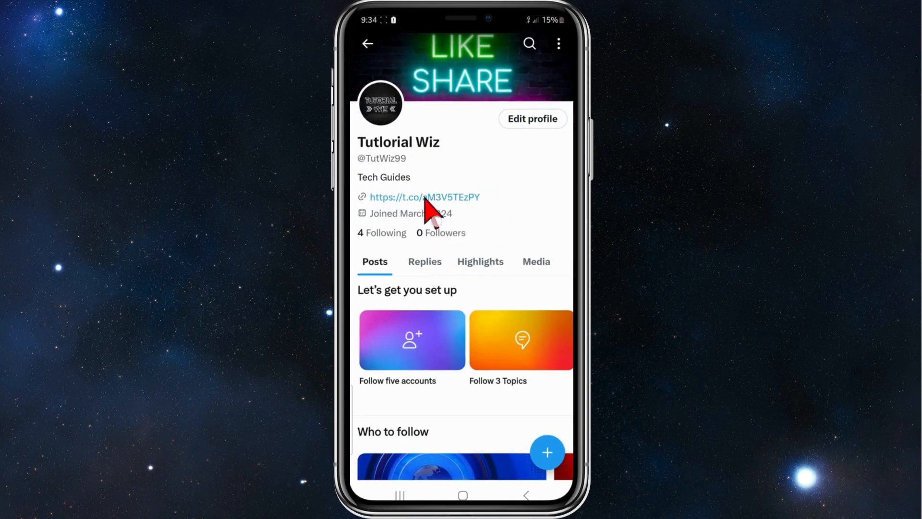
pyautogui.moveTo(462, 239)
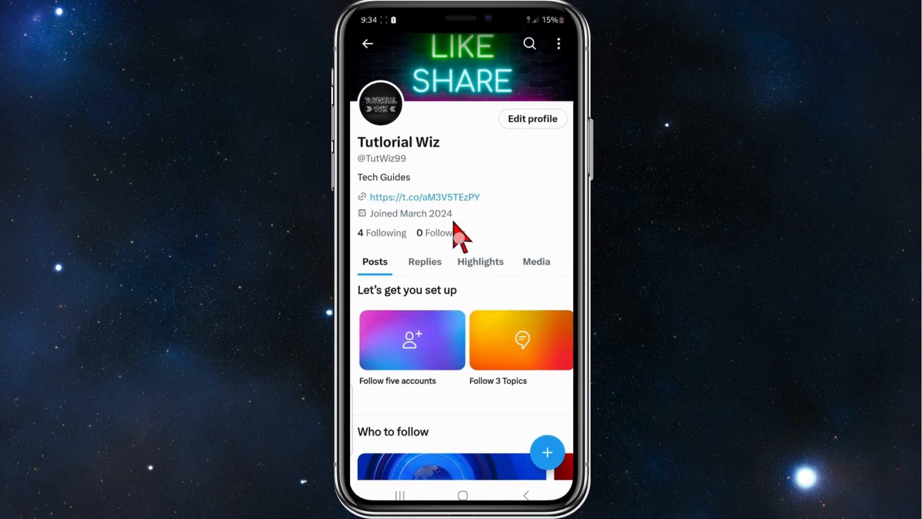
pyautogui.moveTo(488, 203)
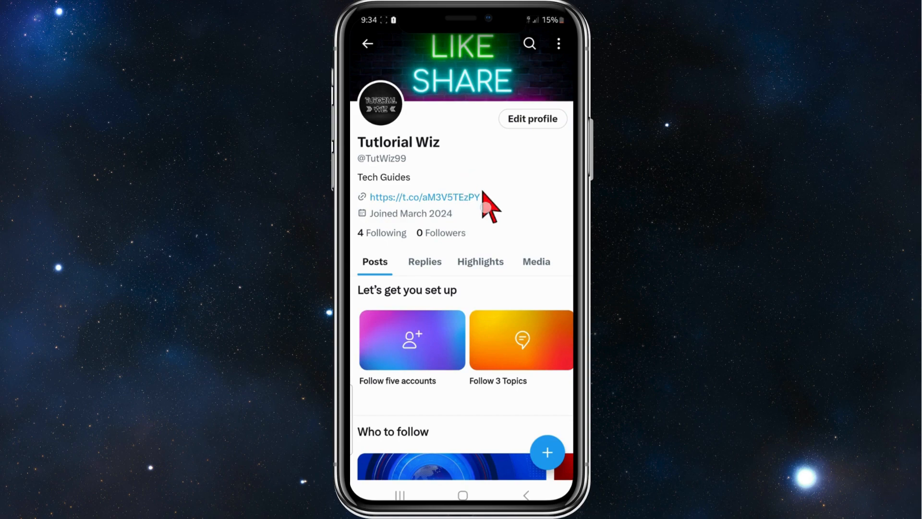
# Go home, open Settings, and navigate Display to the Font size and style page
pyautogui.click(461, 65)
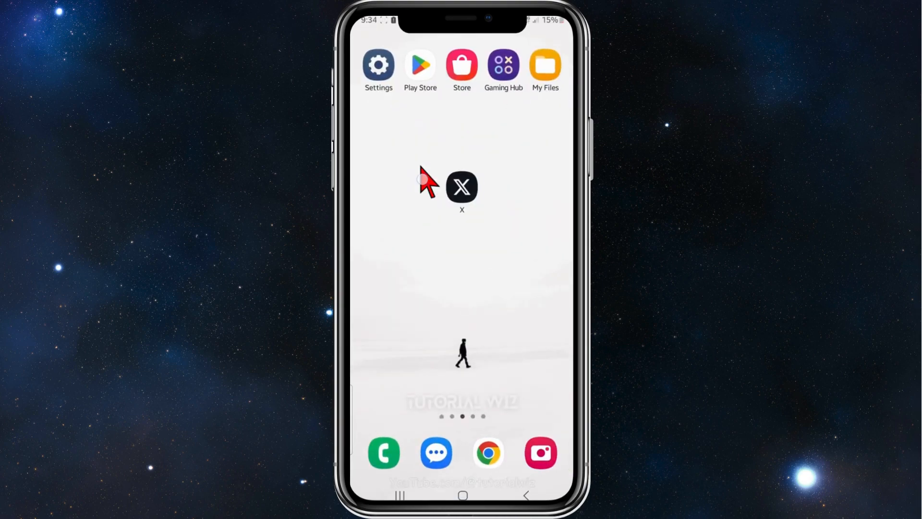
pyautogui.moveTo(444, 123)
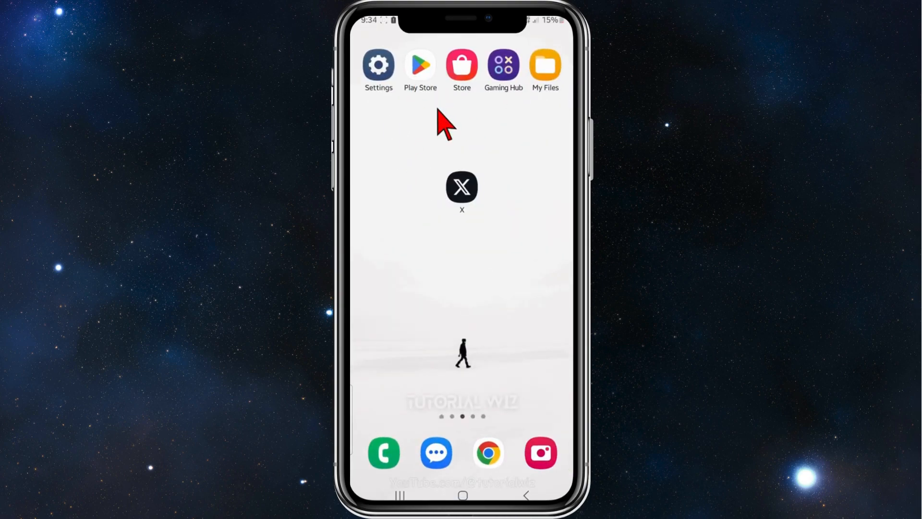
pyautogui.click(379, 65)
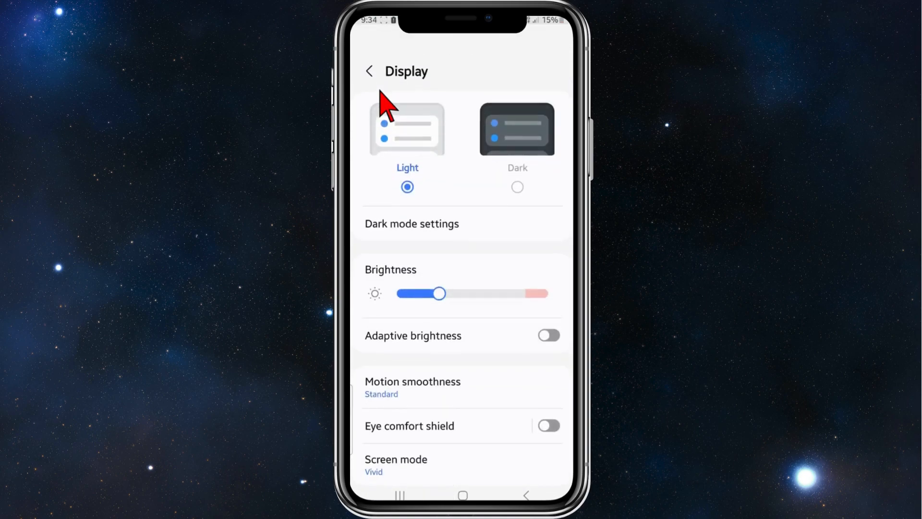
pyautogui.click(369, 71)
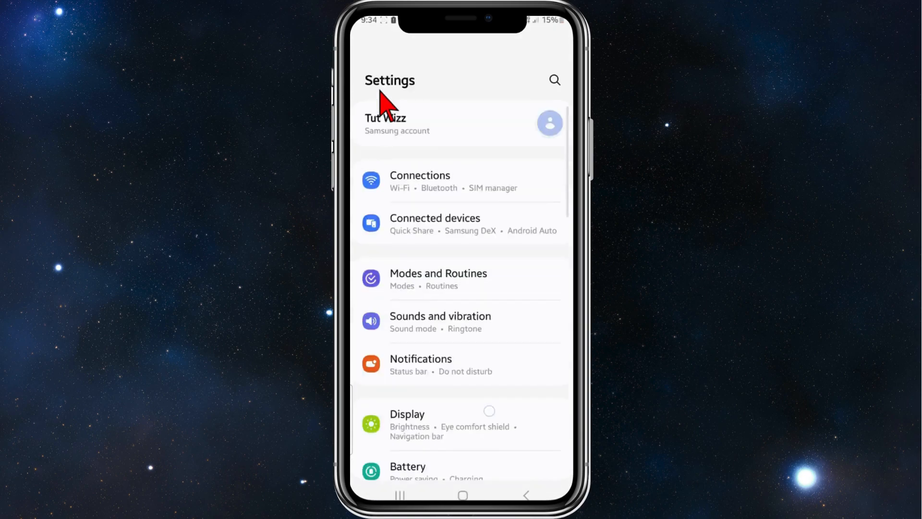
pyautogui.scroll(-3)
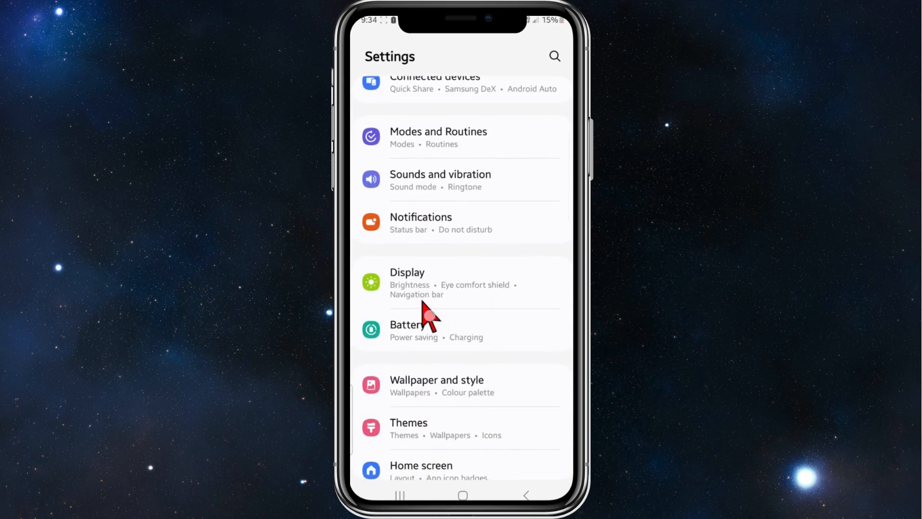
pyautogui.click(407, 283)
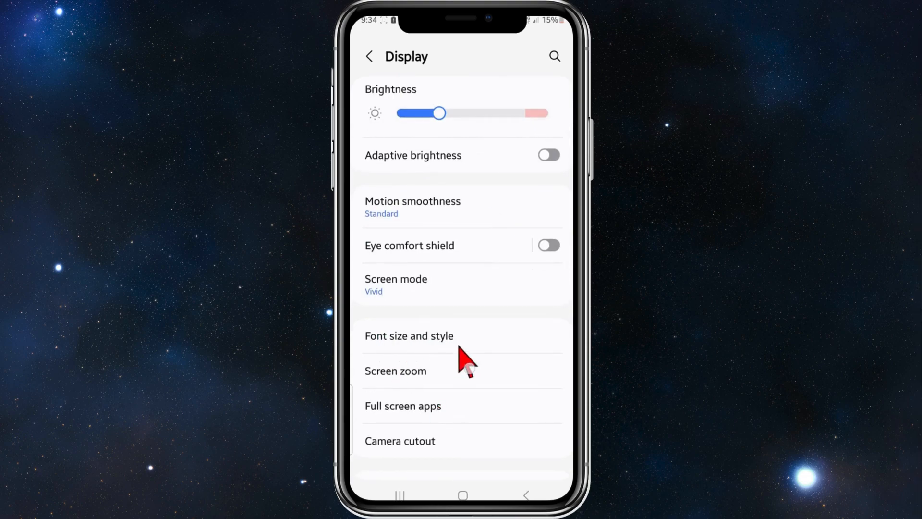
pyautogui.click(409, 336)
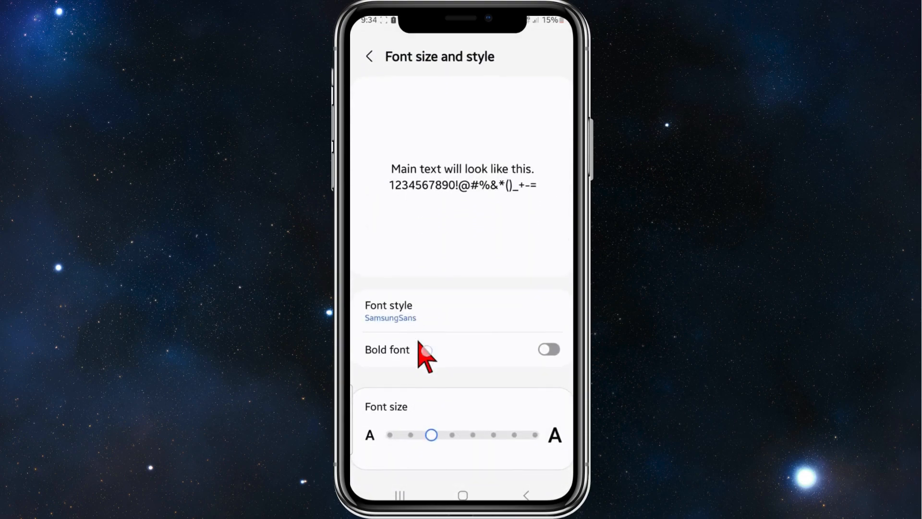
pyautogui.moveTo(374, 435)
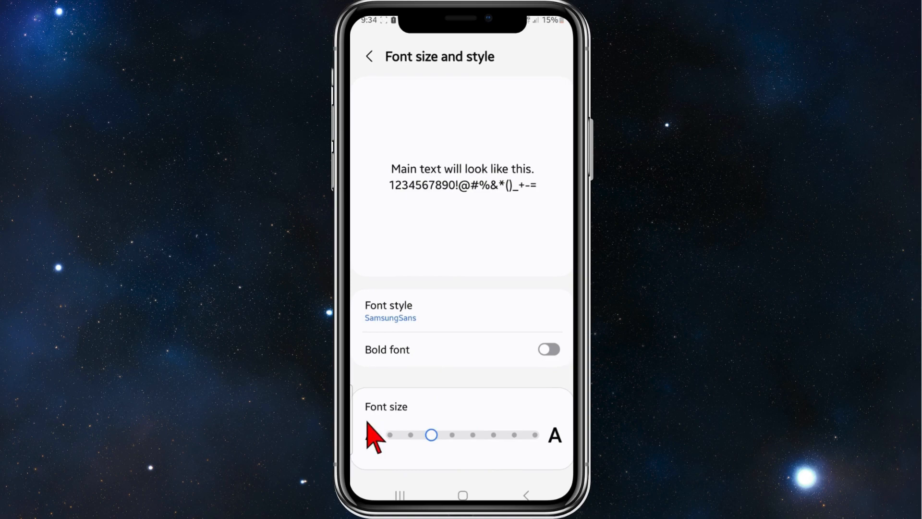
pyautogui.moveTo(424, 456)
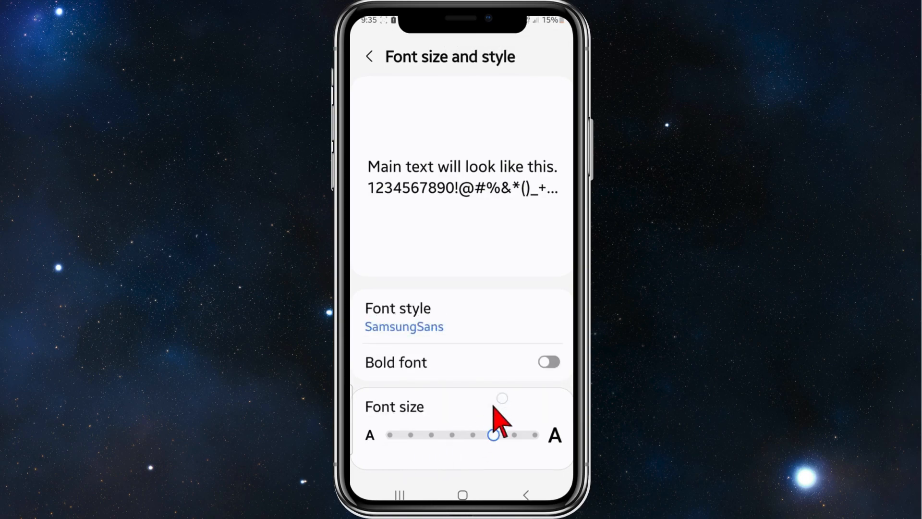
pyautogui.moveTo(424, 241)
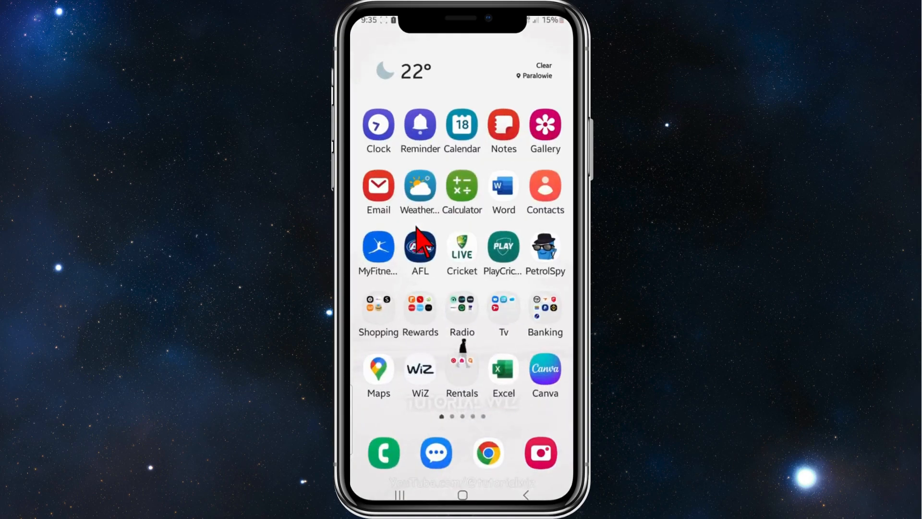
# Increase the system font size and return to the home screen with the X app
pyautogui.hscroll(-3)
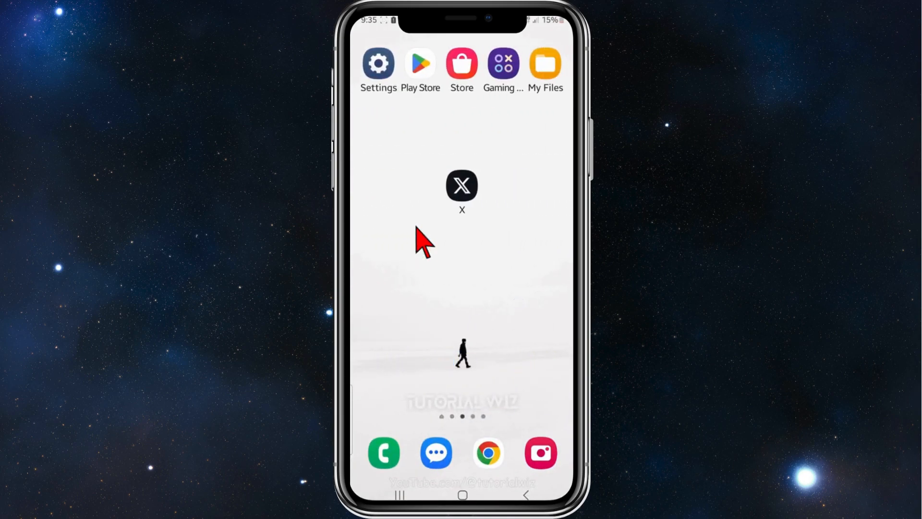
# Relaunch X to view the profile page in the larger font
pyautogui.click(462, 184)
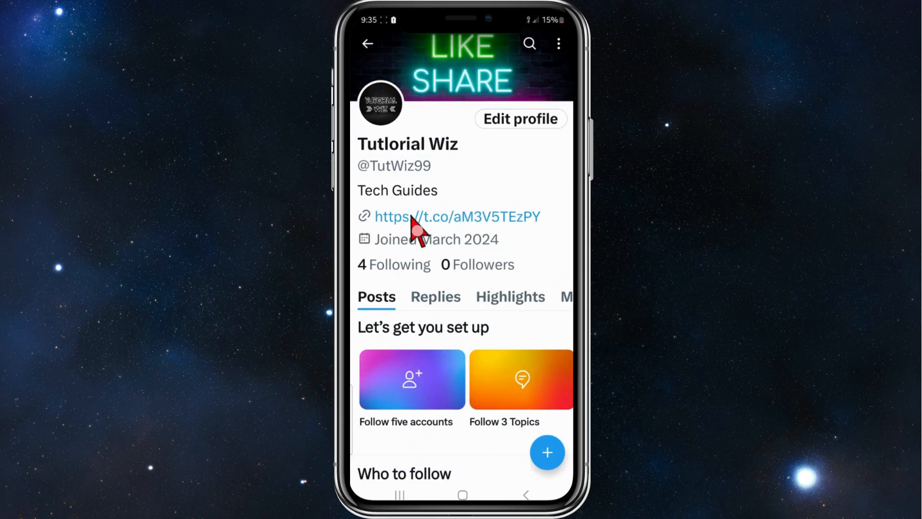
pyautogui.moveTo(498, 277)
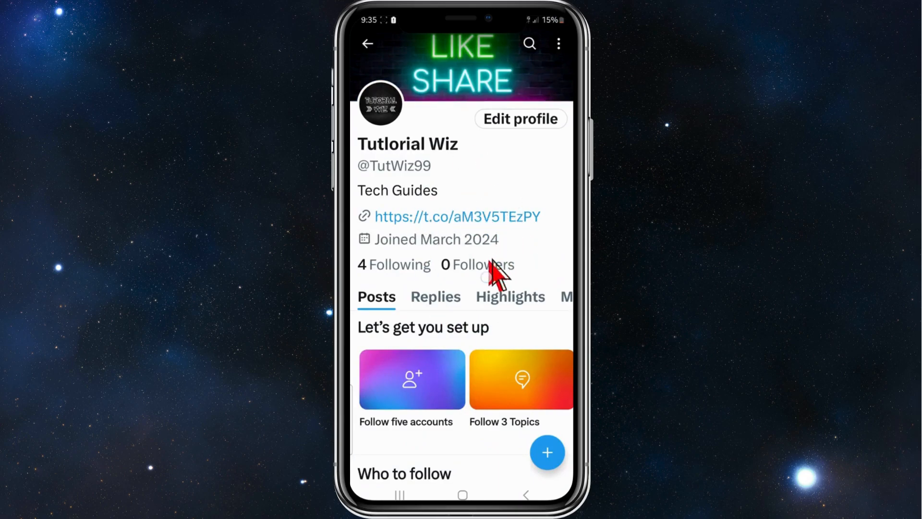
pyautogui.moveTo(480, 209)
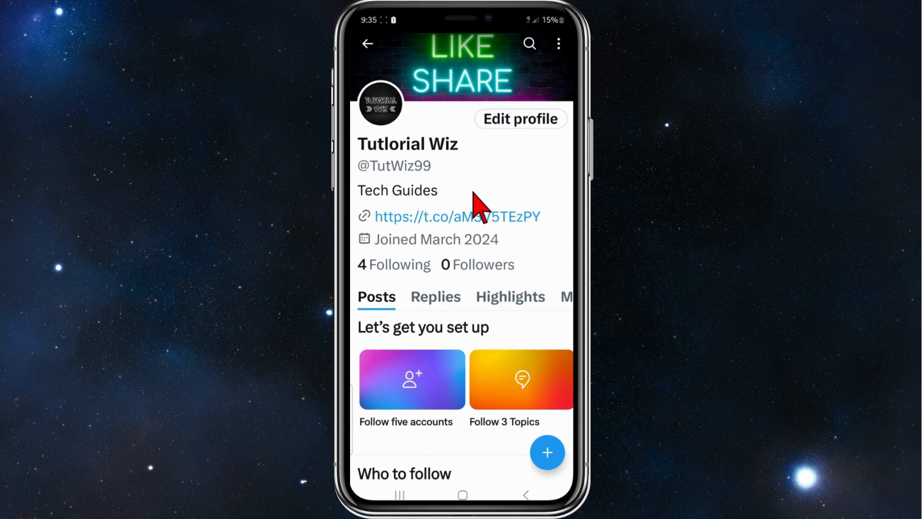
pyautogui.moveTo(438, 226)
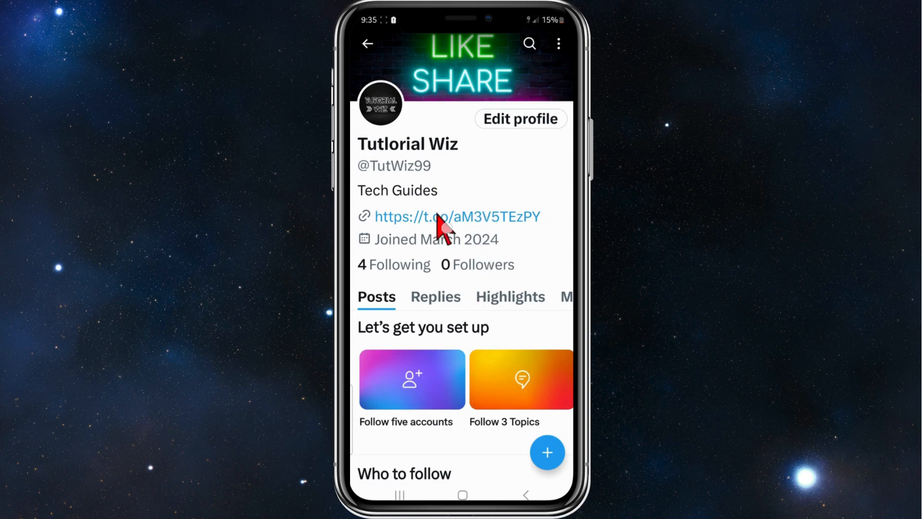
pyautogui.moveTo(455, 206)
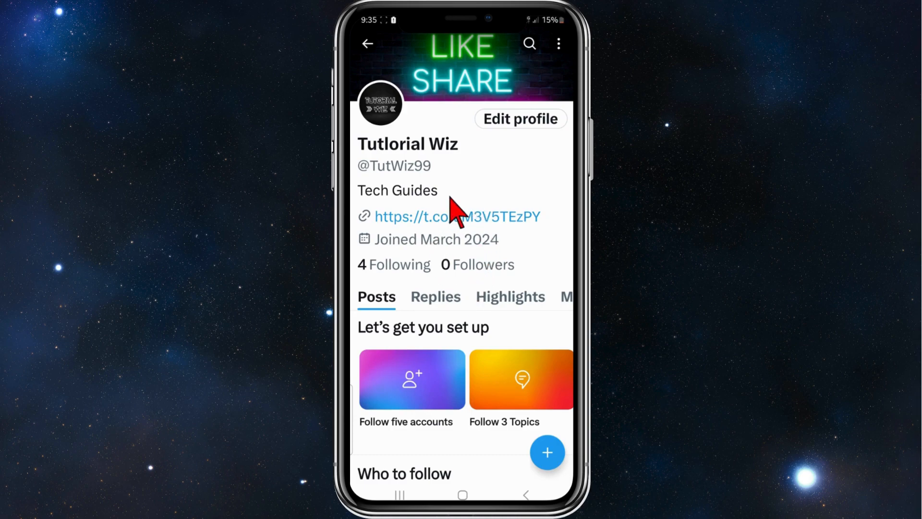